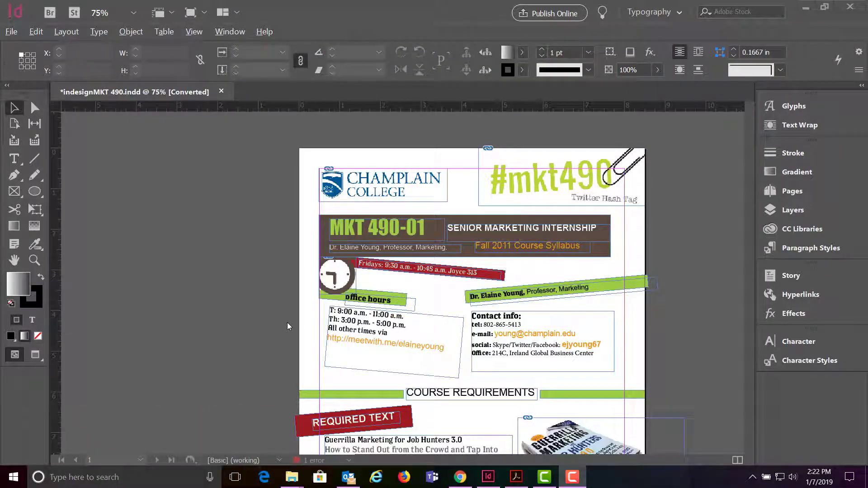
pyautogui.moveTo(130, 262)
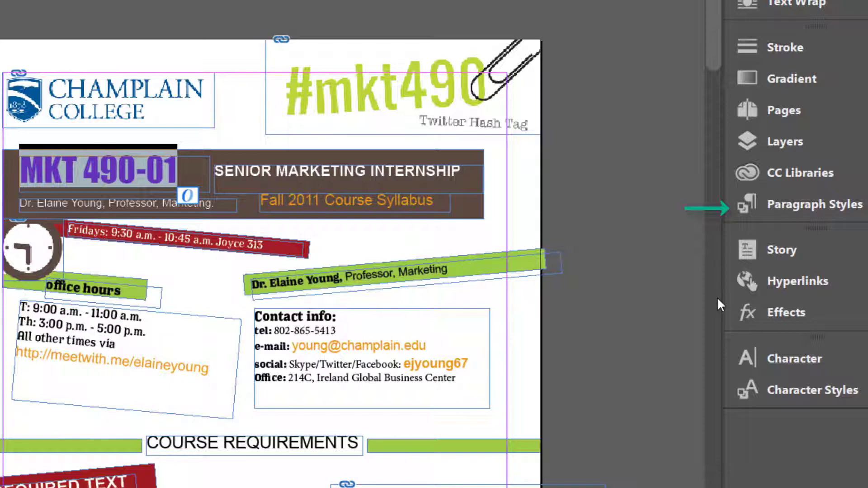
# - Show the Paragraph Styles panel listing the syllabus's existing styles
pyautogui.click(745, 204)
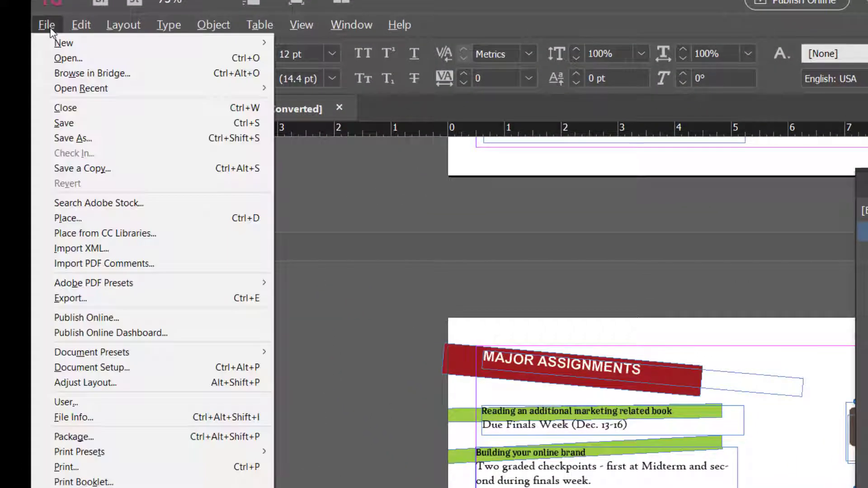
pyautogui.moveTo(119, 385)
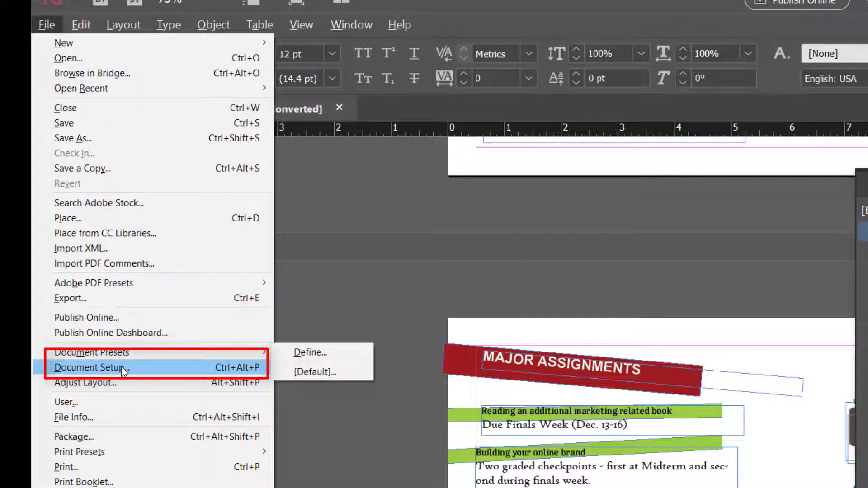
# - Change the document's Number of Pages from 4 to 5 in Document Setup
pyautogui.click(90, 367)
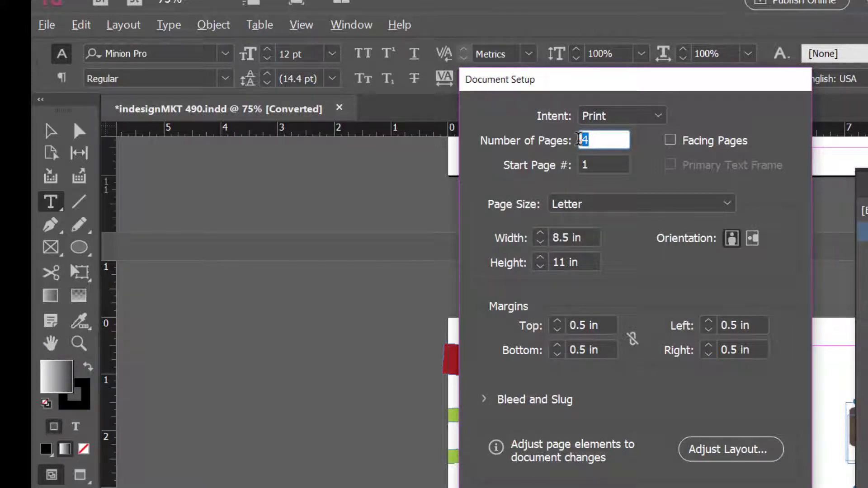
pyautogui.write('5')
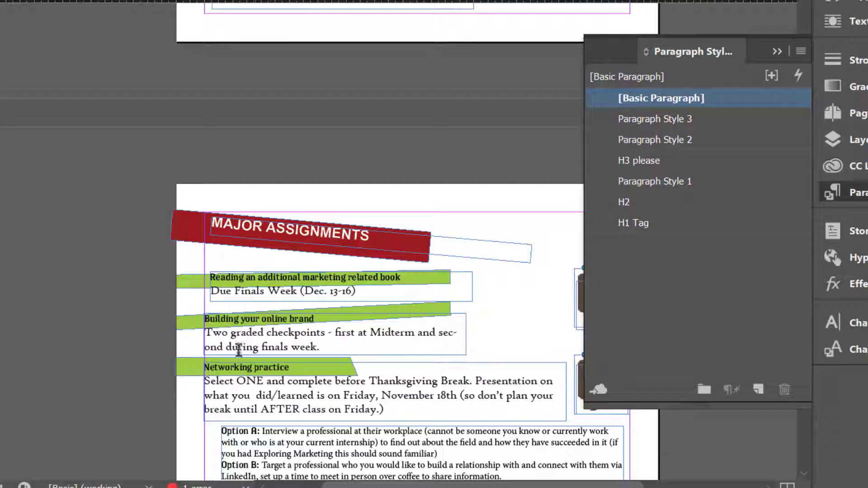
# - Draw a text frame on the new blank page containing 'Test Heading'
pyautogui.scroll(-3)
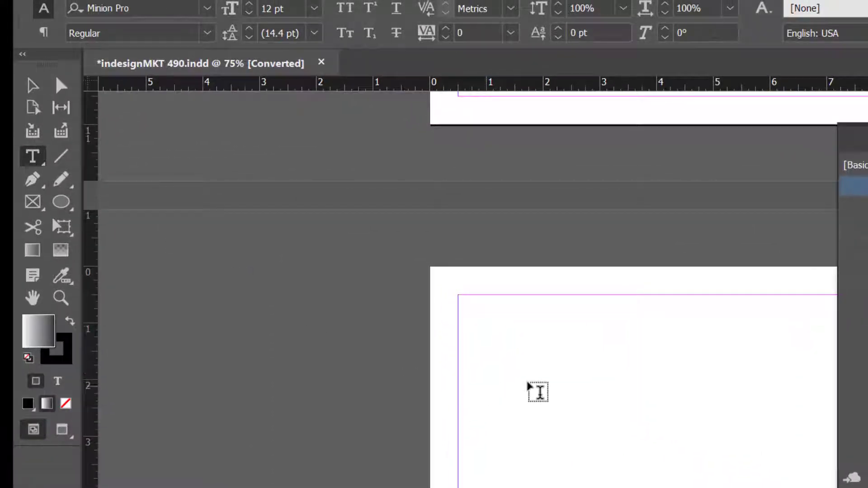
pyautogui.moveTo(459, 299); pyautogui.dragTo(634, 381)
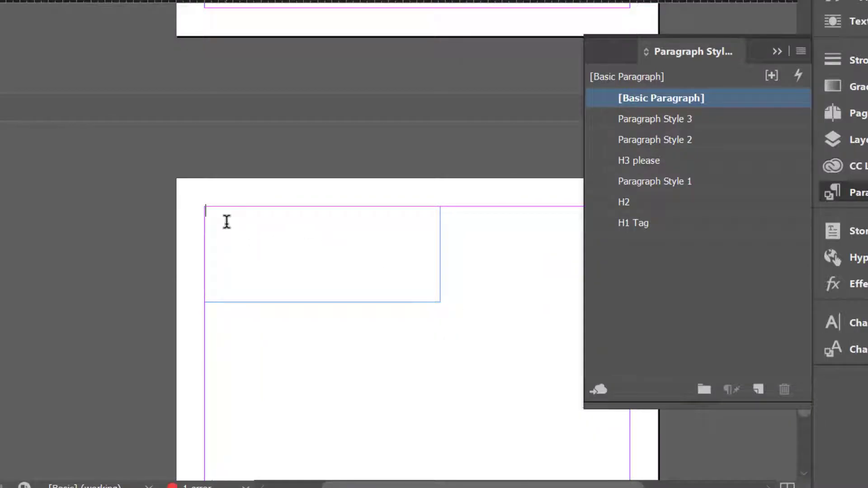
pyautogui.write('Test Hae')
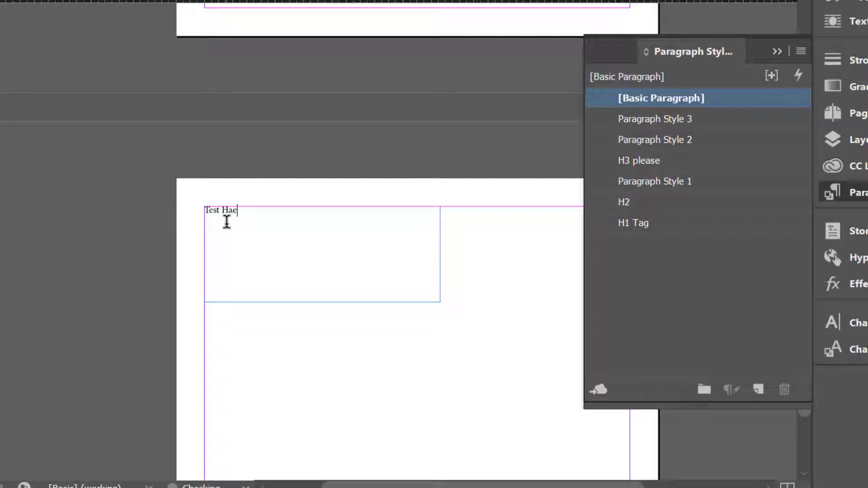
pyautogui.write('d')
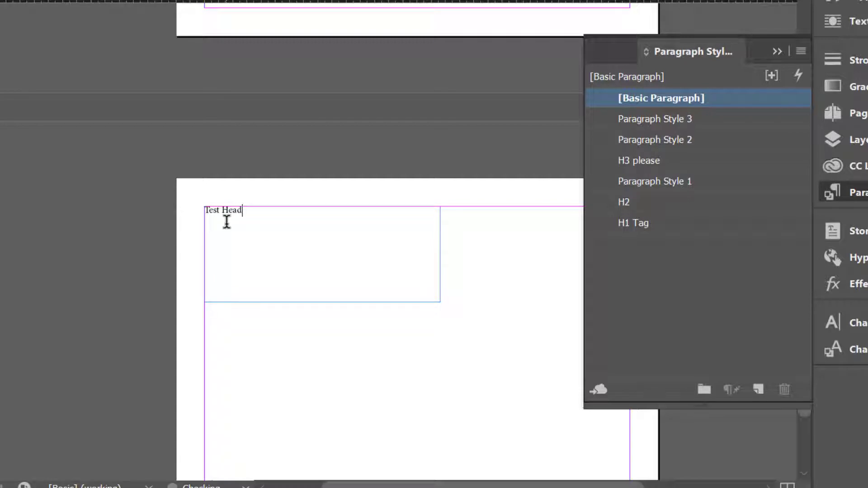
pyautogui.write('ing')
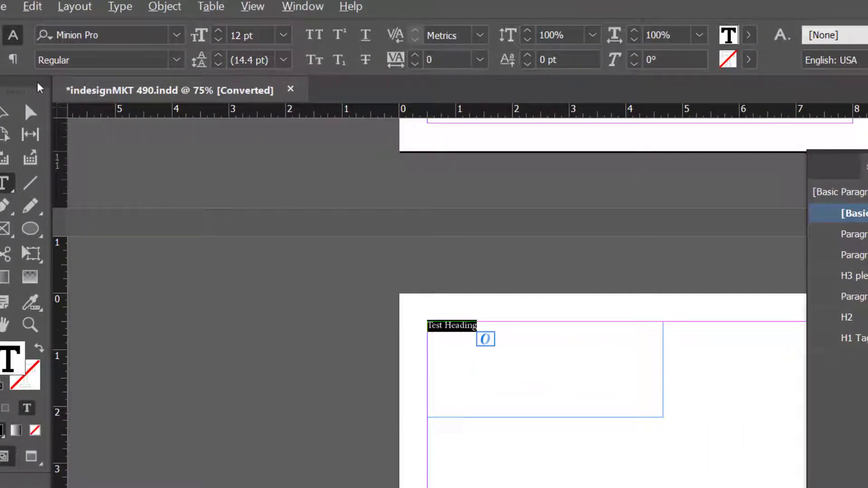
pyautogui.moveTo(56, 41)
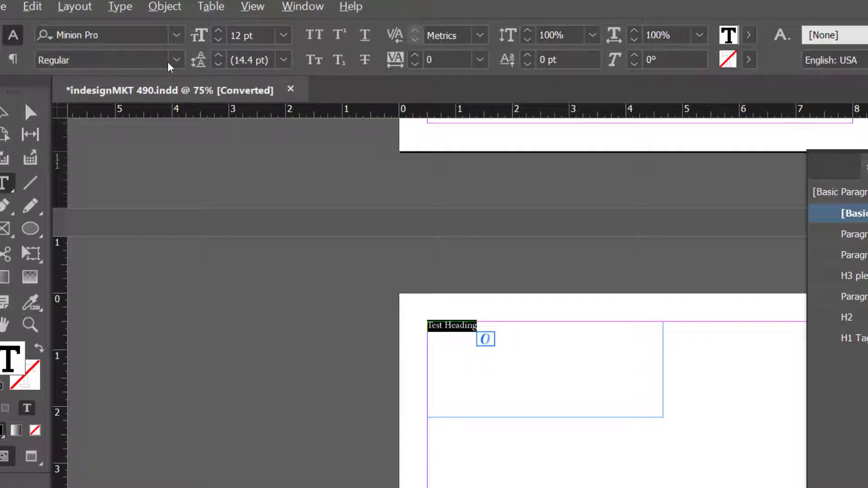
pyautogui.moveTo(172, 40)
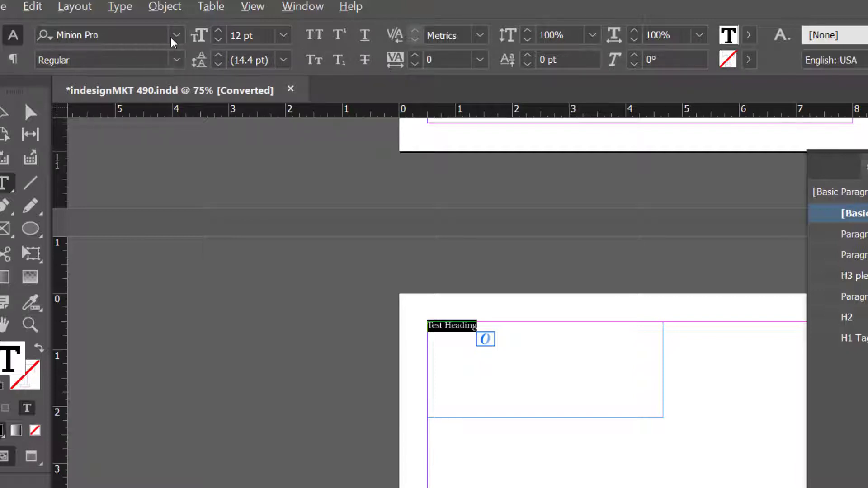
pyautogui.moveTo(81, 37)
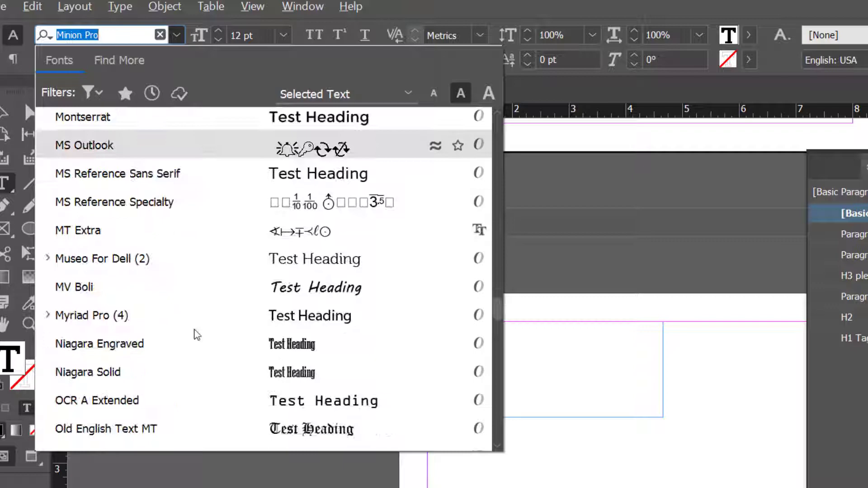
# - Format 'Test Heading' in Rockwell Extra Bold and raise its size to 24 pt
pyautogui.scroll(-3)
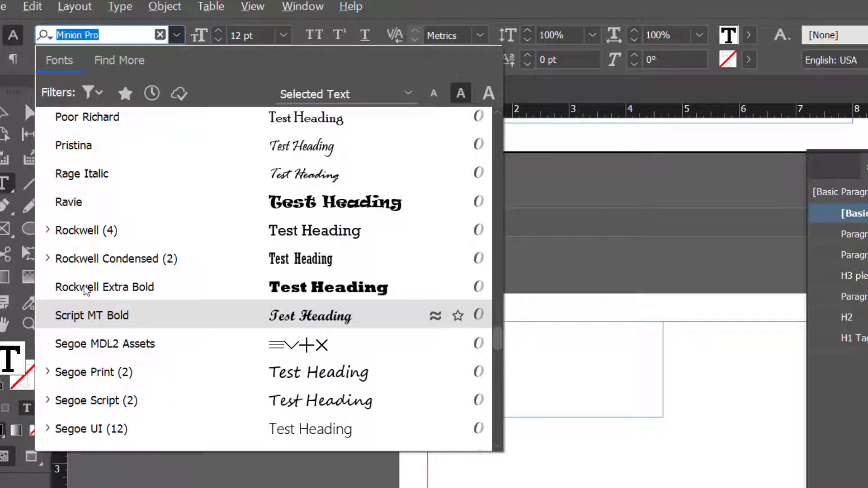
pyautogui.click(104, 287)
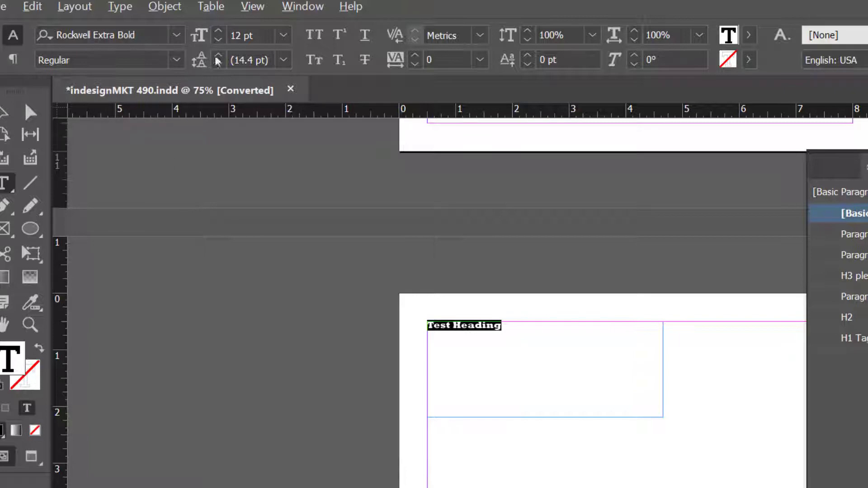
pyautogui.click(220, 32)
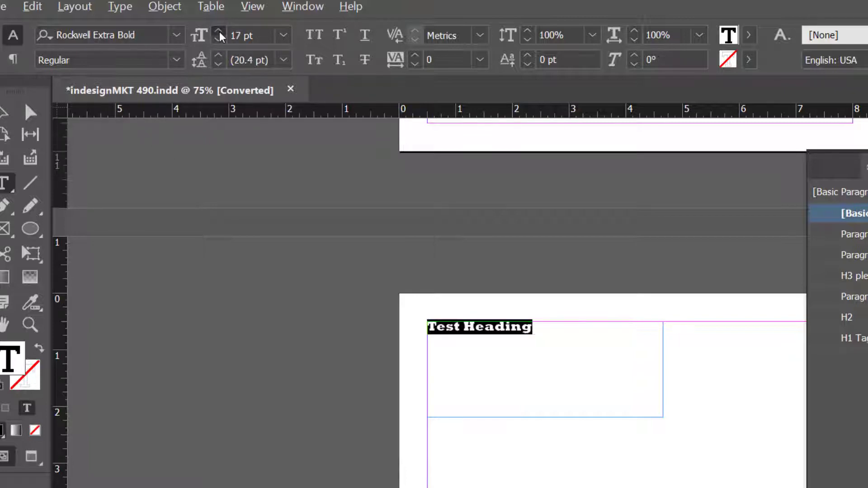
pyautogui.click(219, 32)
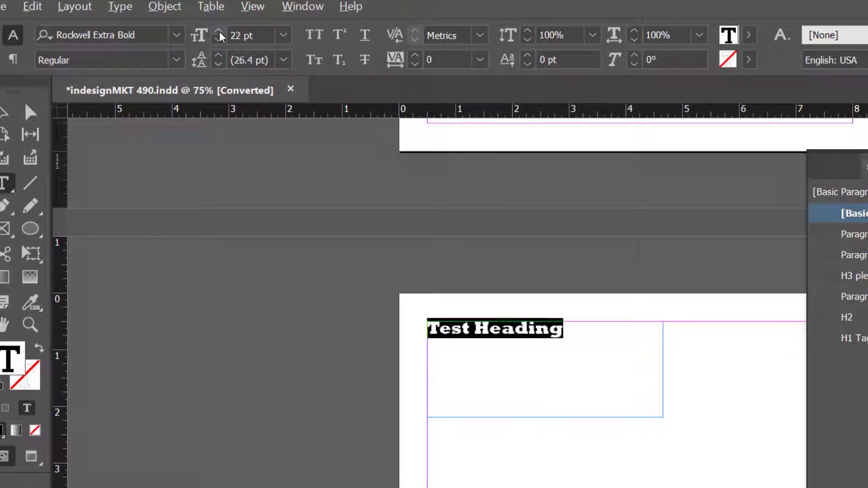
pyautogui.click(219, 31)
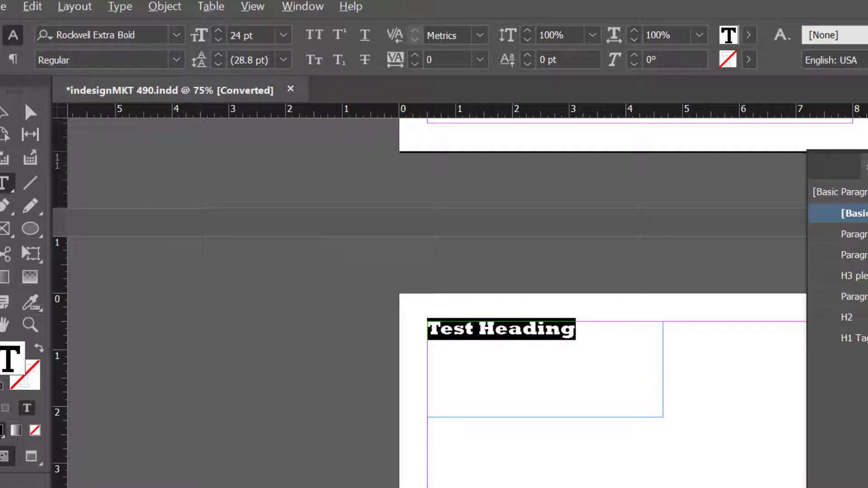
pyautogui.moveTo(685, 474)
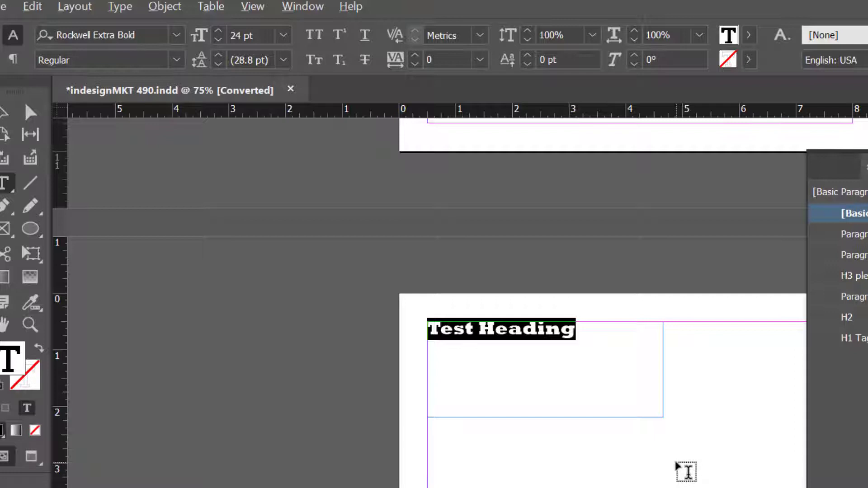
pyautogui.moveTo(640, 461)
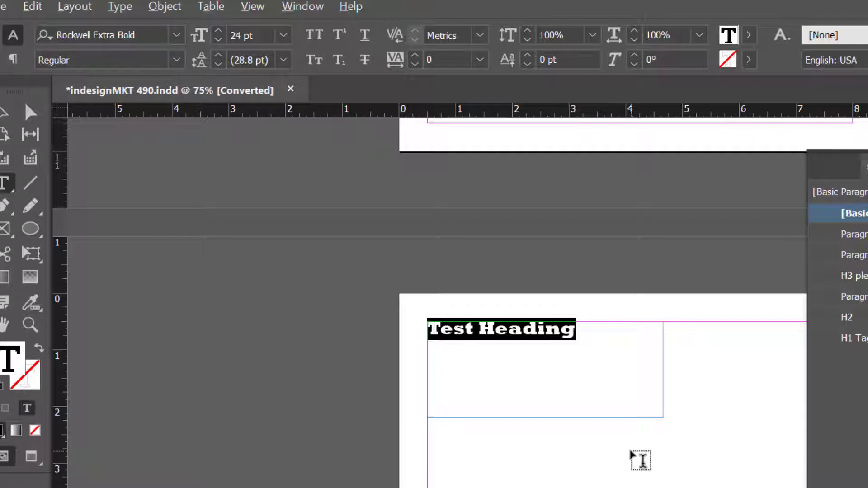
pyautogui.moveTo(624, 442)
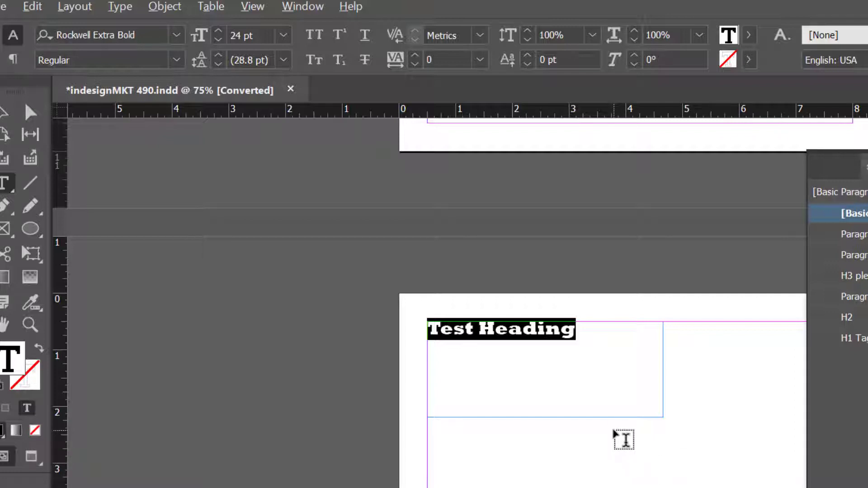
pyautogui.moveTo(842, 333)
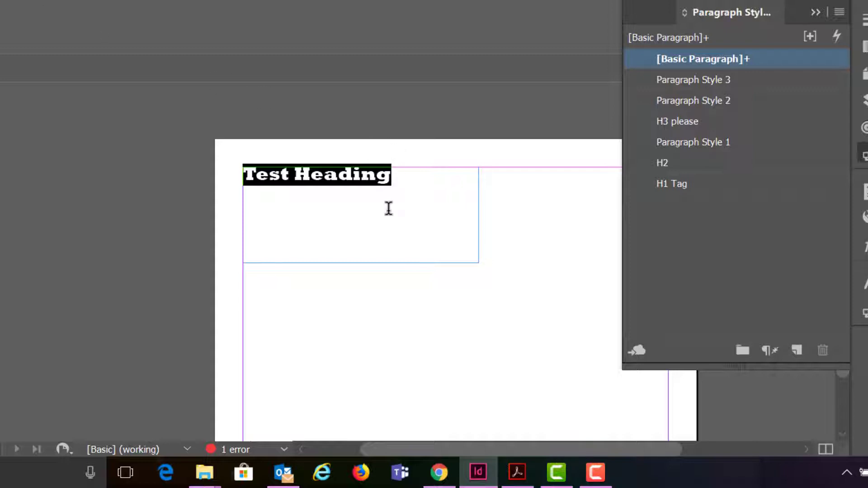
pyautogui.moveTo(346, 185)
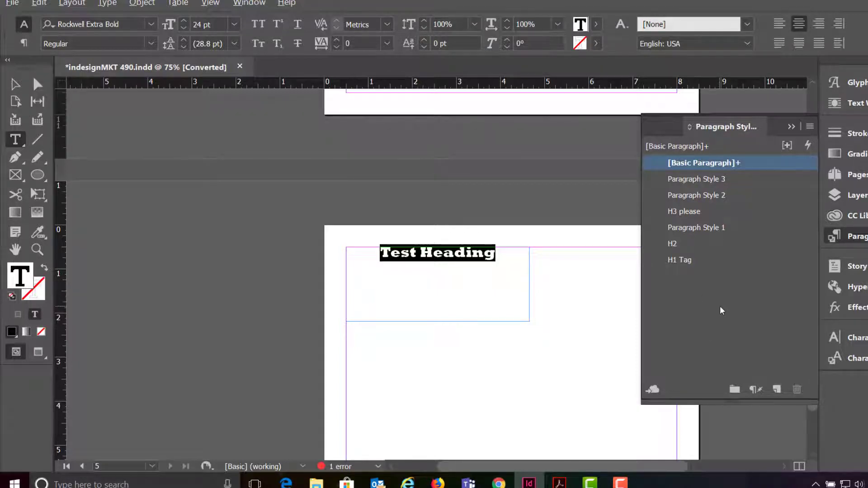
pyautogui.moveTo(754, 389)
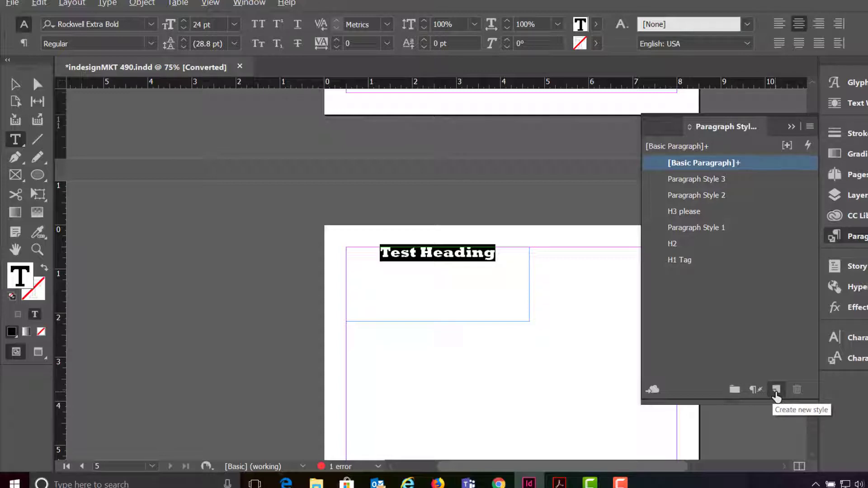
# - Create Paragraph Style 4 from the formatted heading's attributes
pyautogui.click(775, 389)
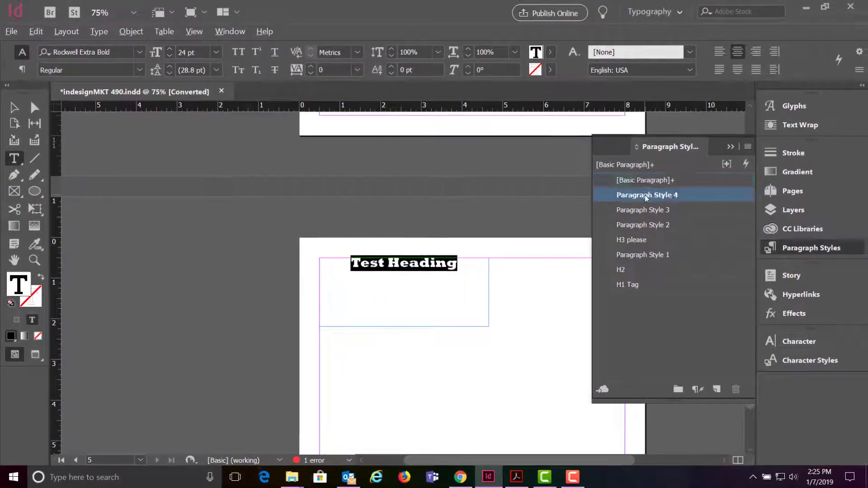
# - Rename Paragraph Style 4 to 'H2 Rockwell' and confirm
pyautogui.doubleClick(646, 195)
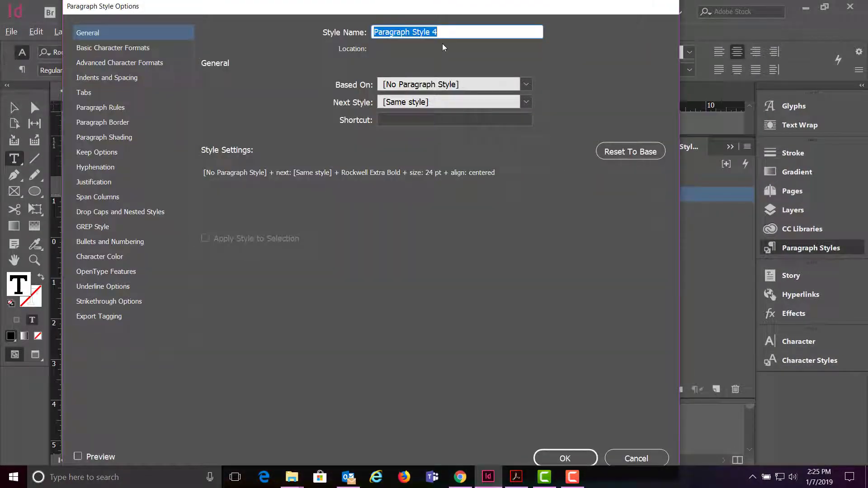
pyautogui.write('H')
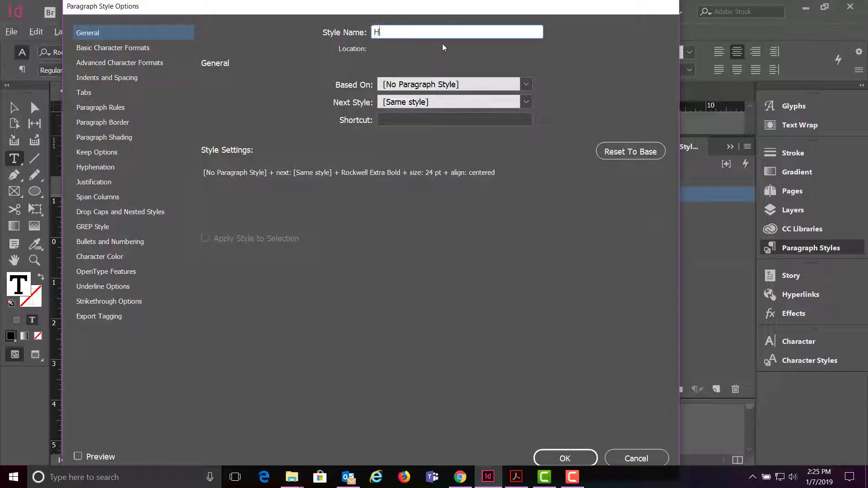
pyautogui.write('2 Ro')
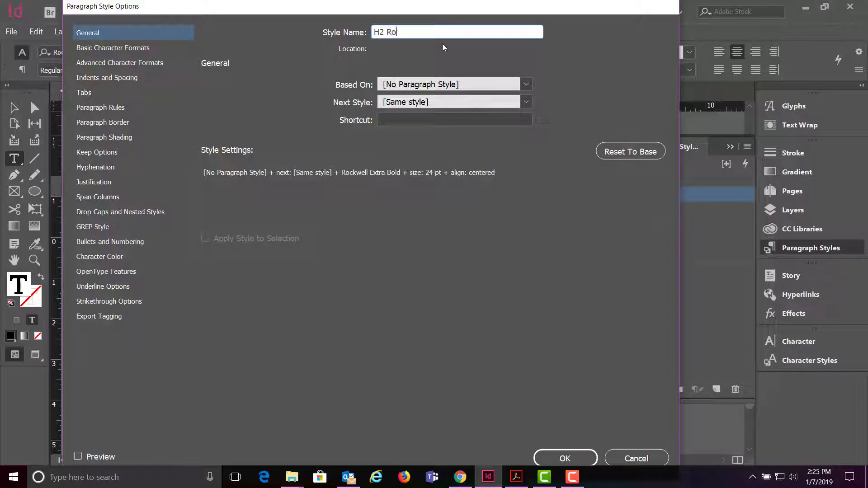
pyautogui.write('ckwell')
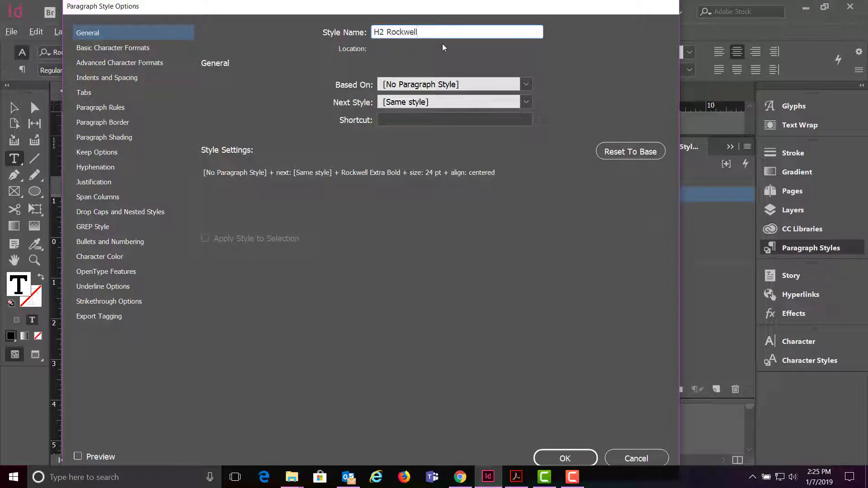
pyautogui.click(565, 457)
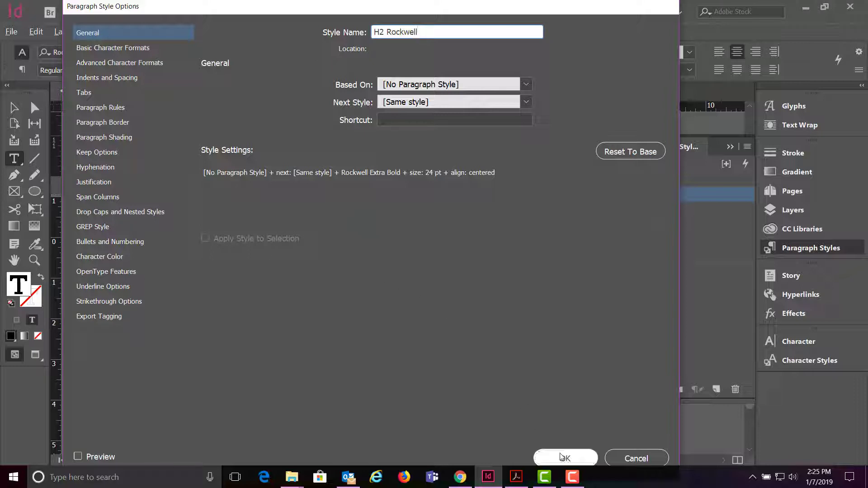
pyautogui.click(565, 459)
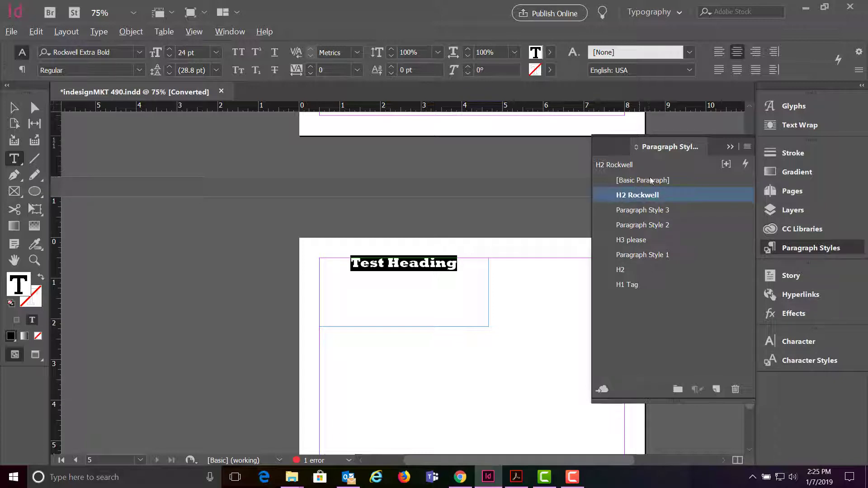
pyautogui.moveTo(644, 199)
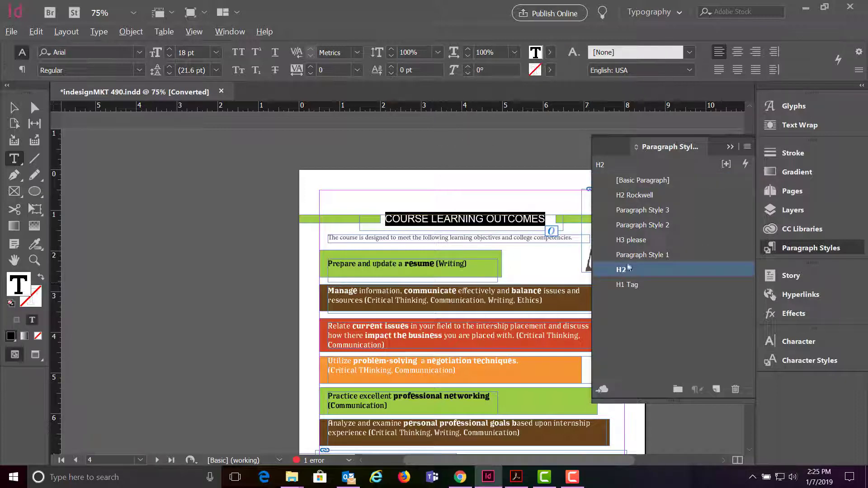
# - Apply H2 Rockwell to the COURSE LEARNING OUTCOMES heading, then revert it to H2
pyautogui.click(635, 196)
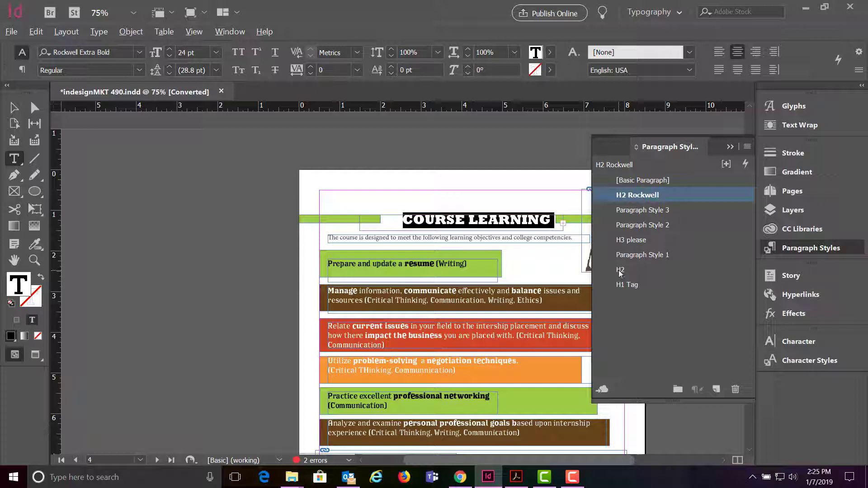
pyautogui.click(620, 270)
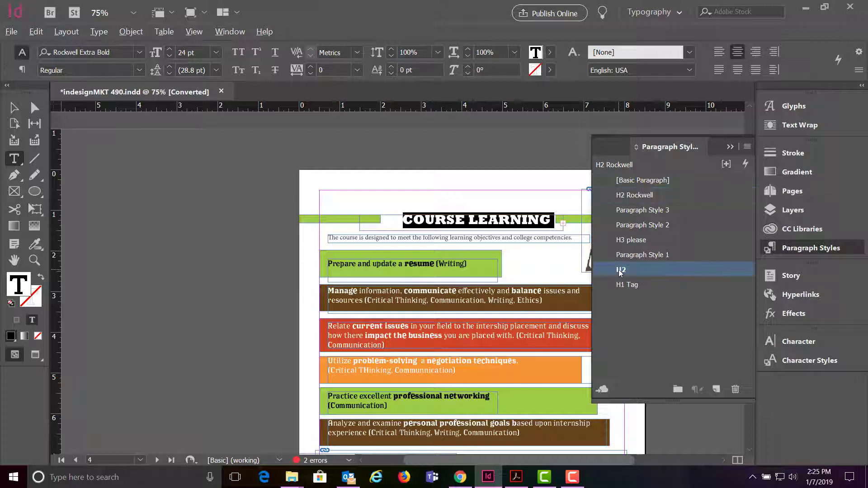
pyautogui.click(621, 270)
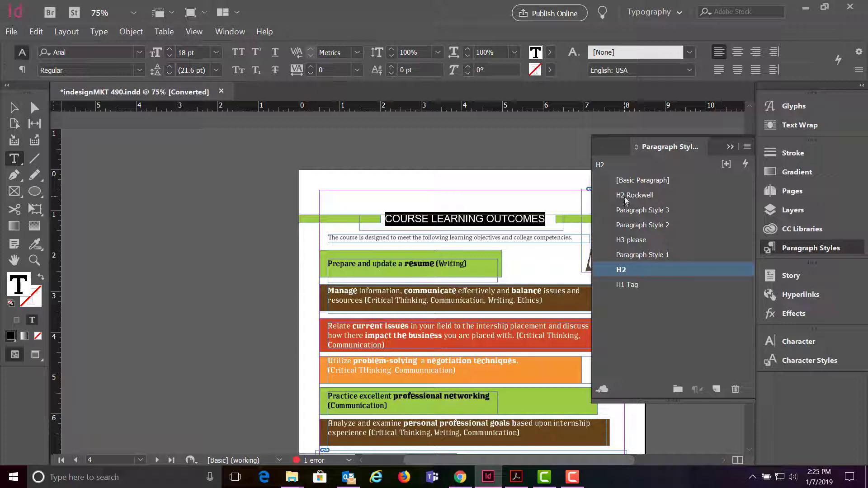
# - Reach H2 Rockwell's Export Tagging settings in Paragraph Style Options after a cancelled first look
pyautogui.doubleClick(635, 196)
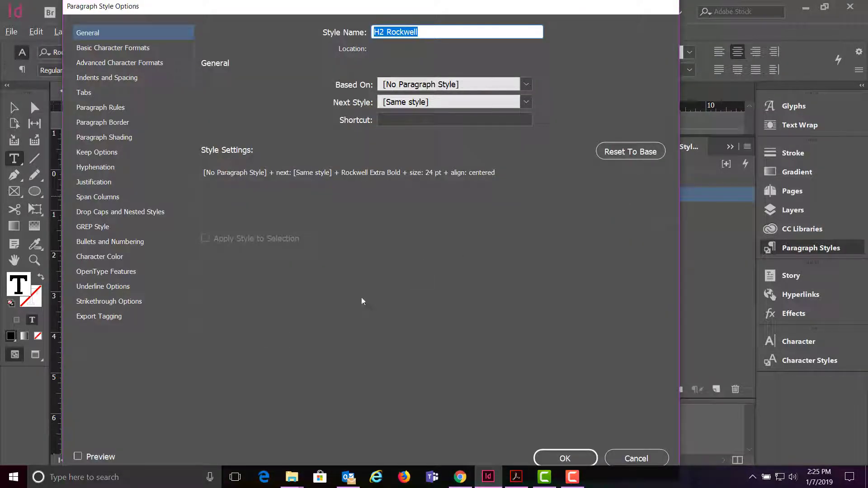
pyautogui.moveTo(88, 320)
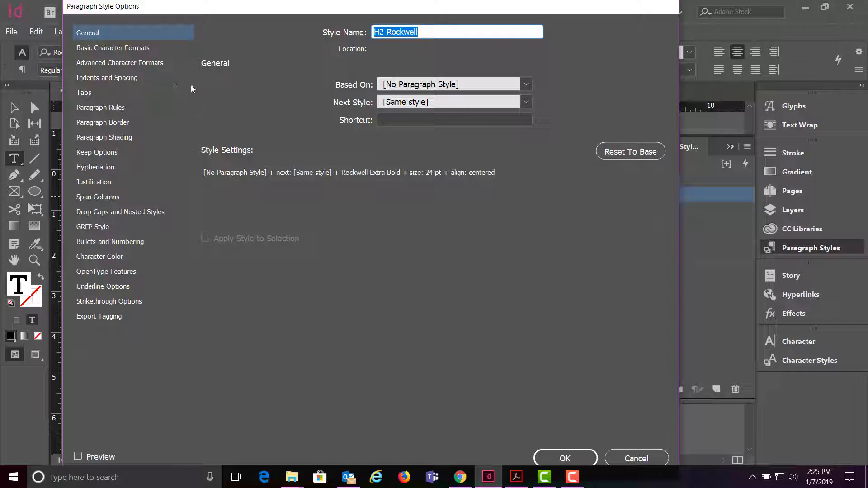
pyautogui.moveTo(459, 444)
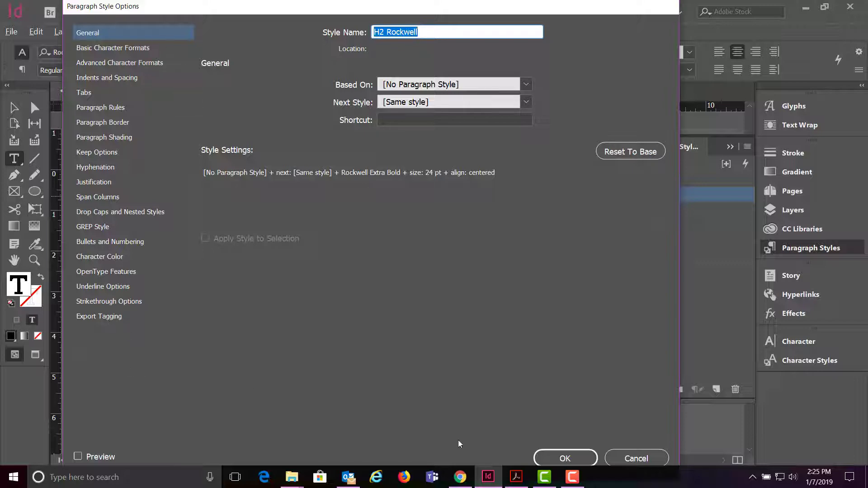
pyautogui.click(565, 458)
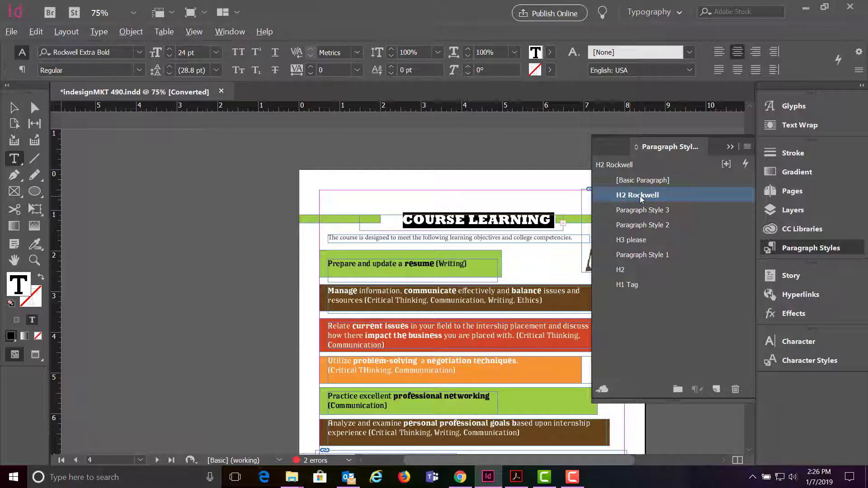
pyautogui.doubleClick(638, 195)
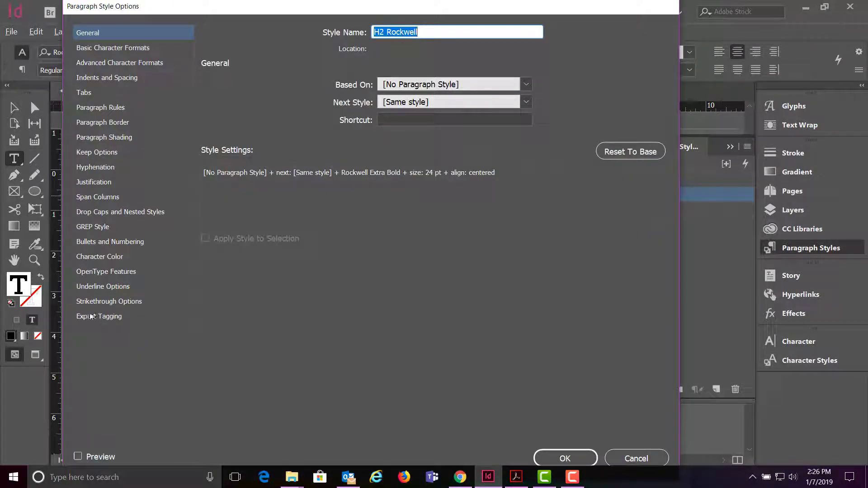
pyautogui.moveTo(90, 320)
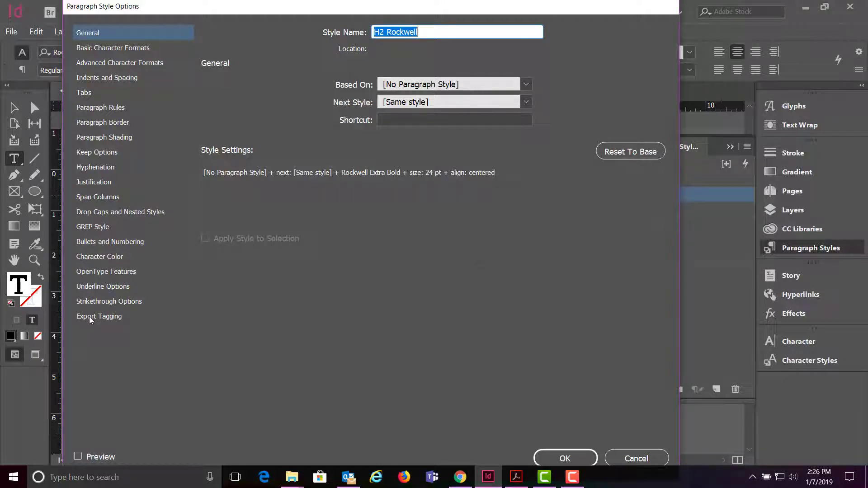
pyautogui.click(100, 316)
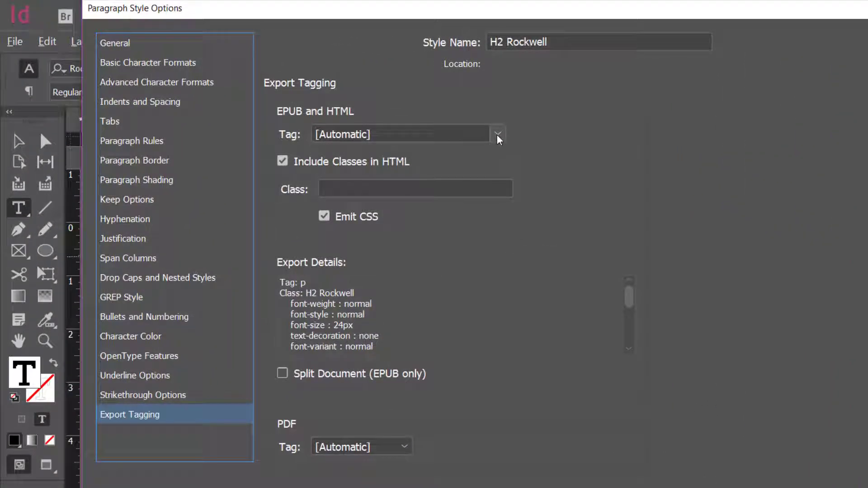
# - Set H2 Rockwell's EPUB/HTML tag to h2 and its PDF tag to H2
pyautogui.click(497, 134)
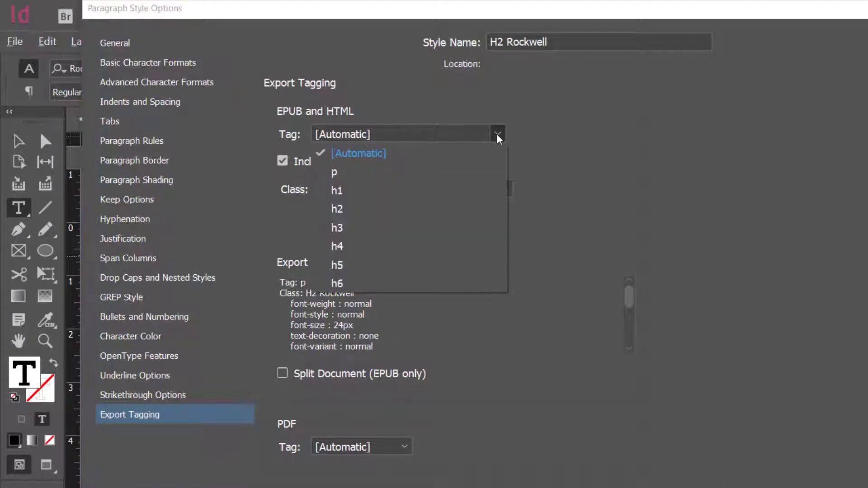
pyautogui.moveTo(342, 215)
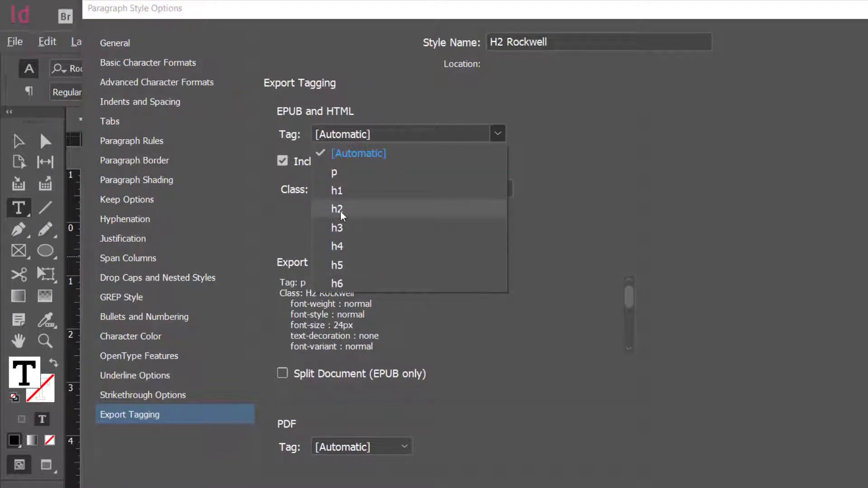
pyautogui.click(336, 209)
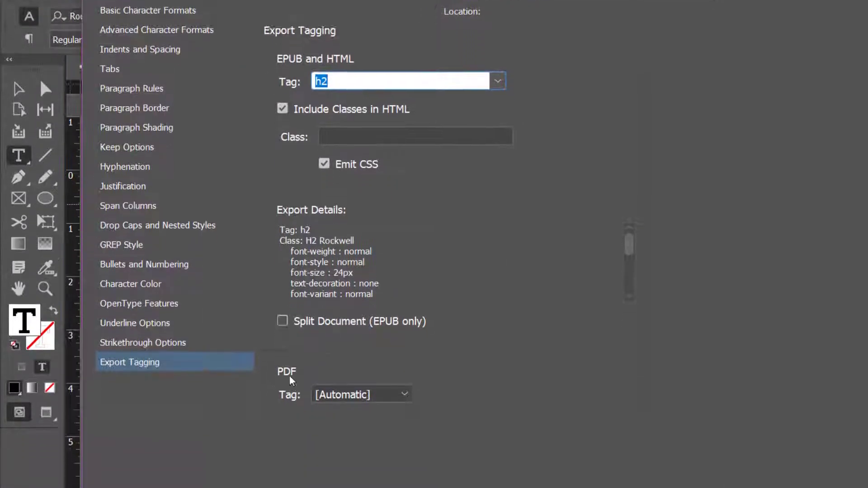
pyautogui.click(402, 394)
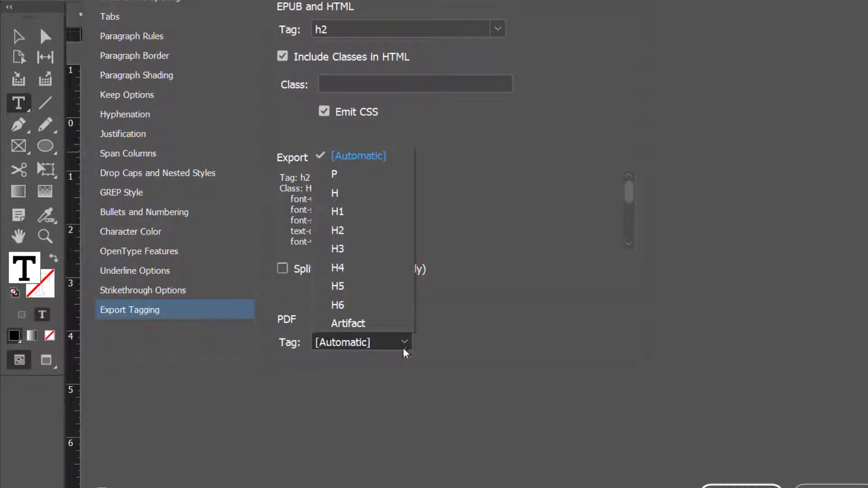
pyautogui.moveTo(347, 241)
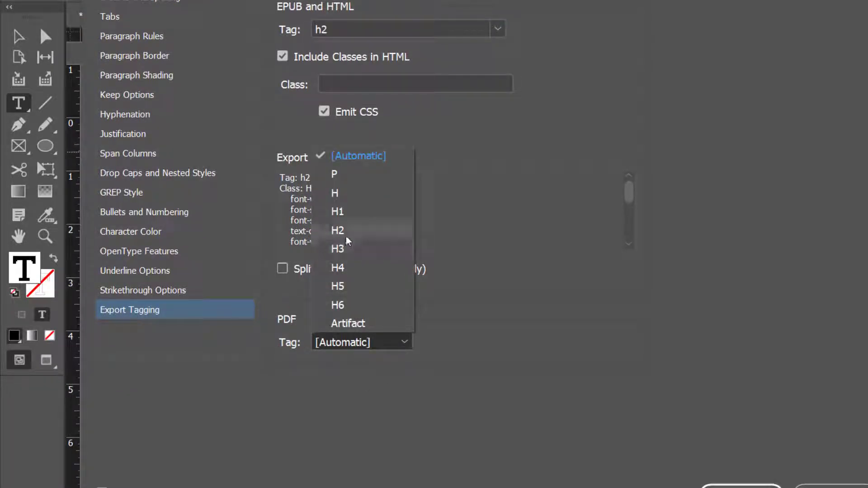
pyautogui.click(338, 231)
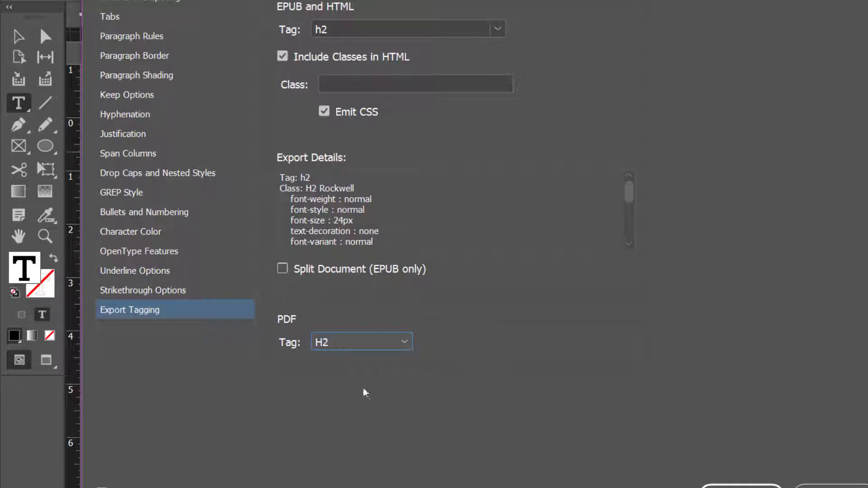